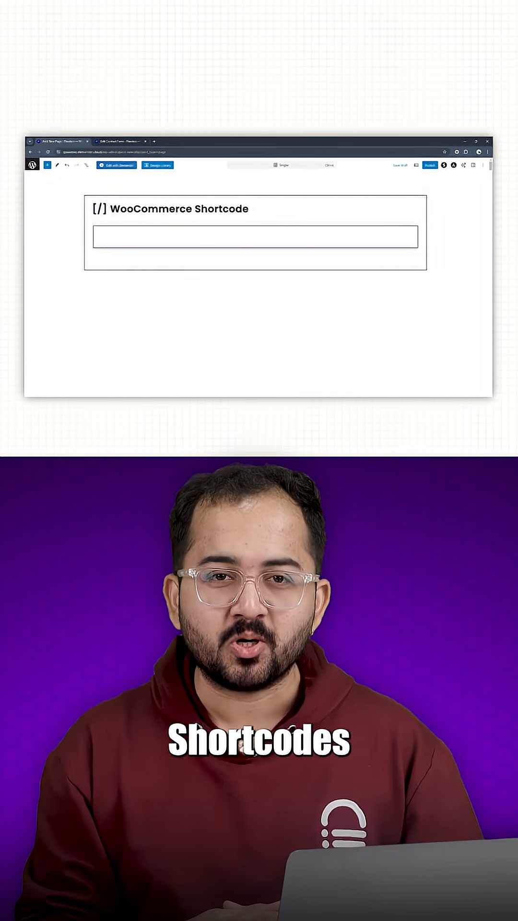
Enter the [product_categories limit="4" orderby="name" order="DESC"] shortcode and bring up the Home page
text([product_categories limit="4" orderby = "name" order = "DESC"])
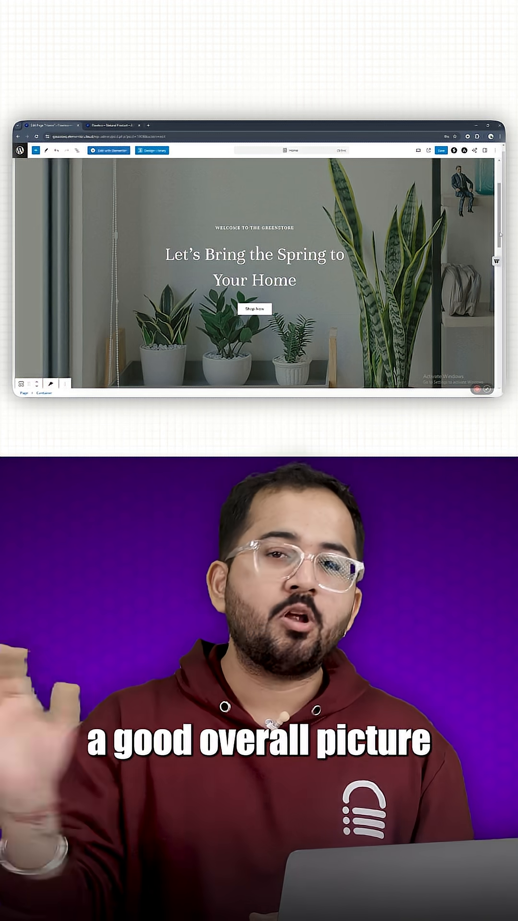
Insert an H3 heading block in the empty container under Our Products for 'New Plants'
scroll(down, 3)
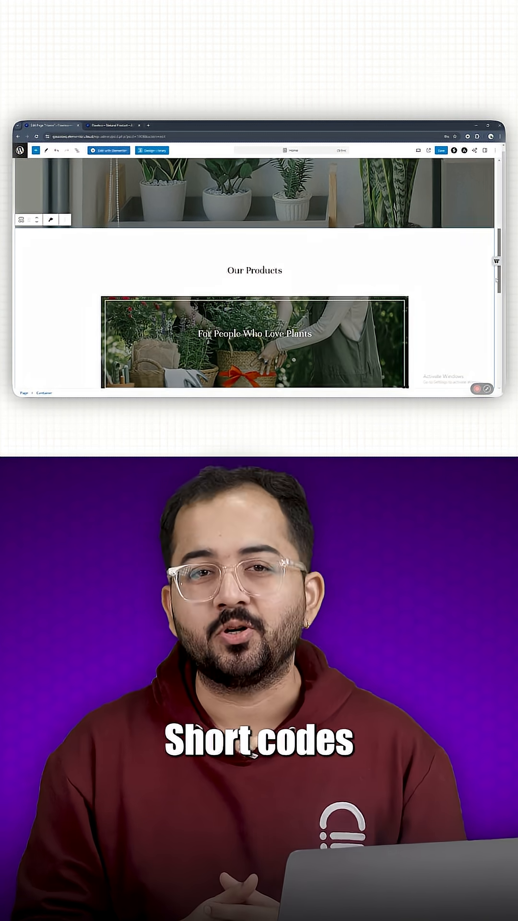
click(255, 280)
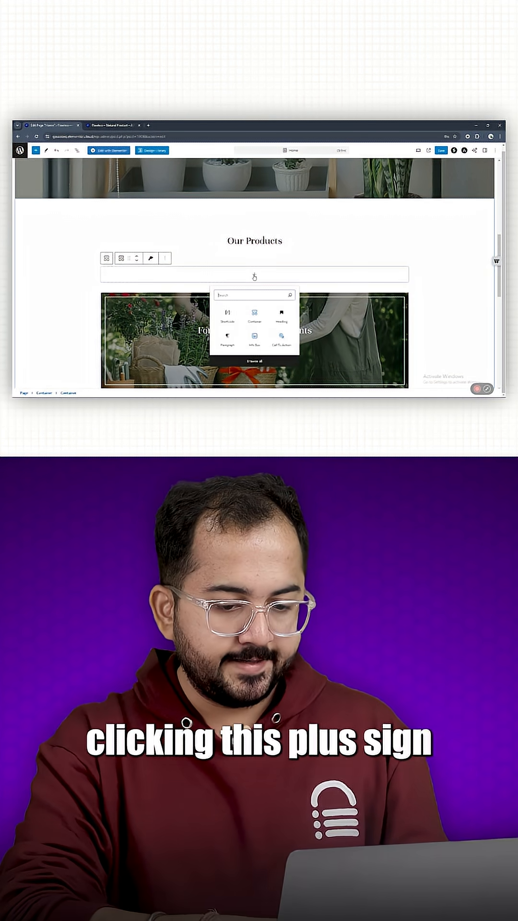
click(281, 317)
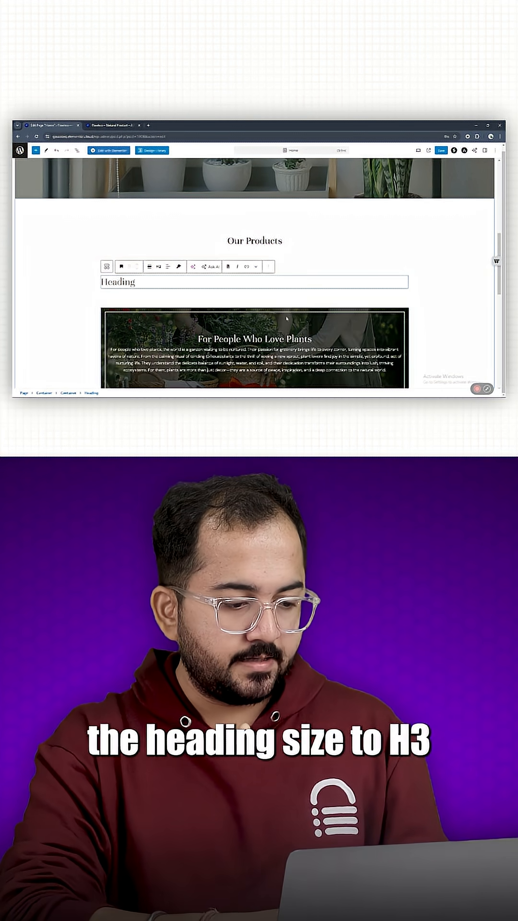
click(157, 266)
text(New Plants)
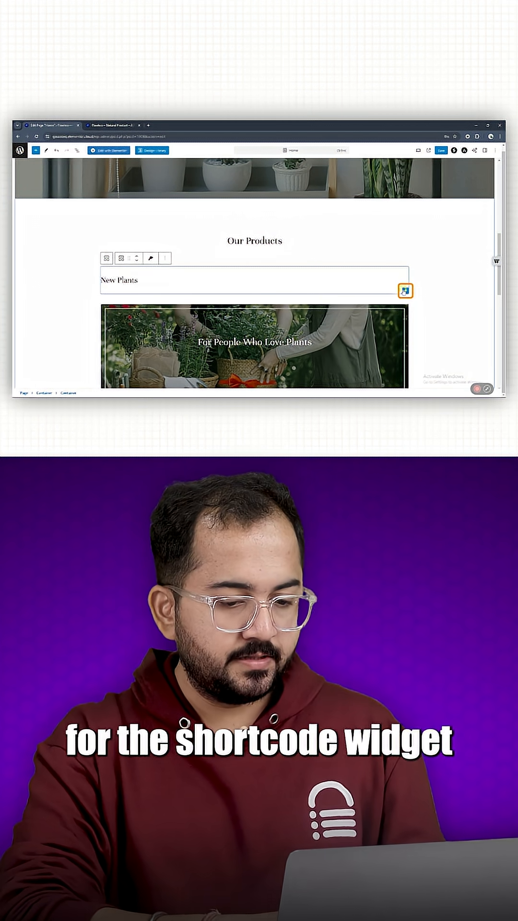
Insert a Shortcode block beneath the New Plants heading
click(405, 291)
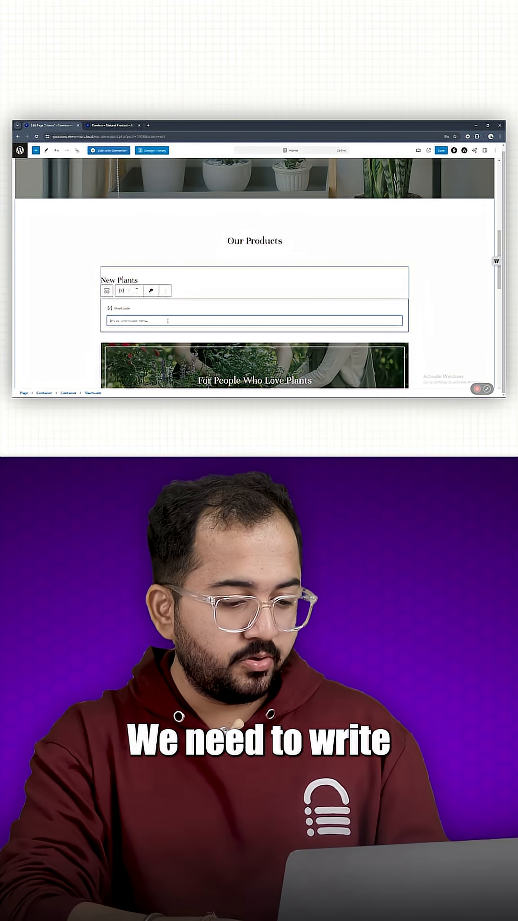
Enter [products limit="6" columns="3" orderby="id" category="large-plants,medium-plants,sm..."] in the Shortcode field
text([products)
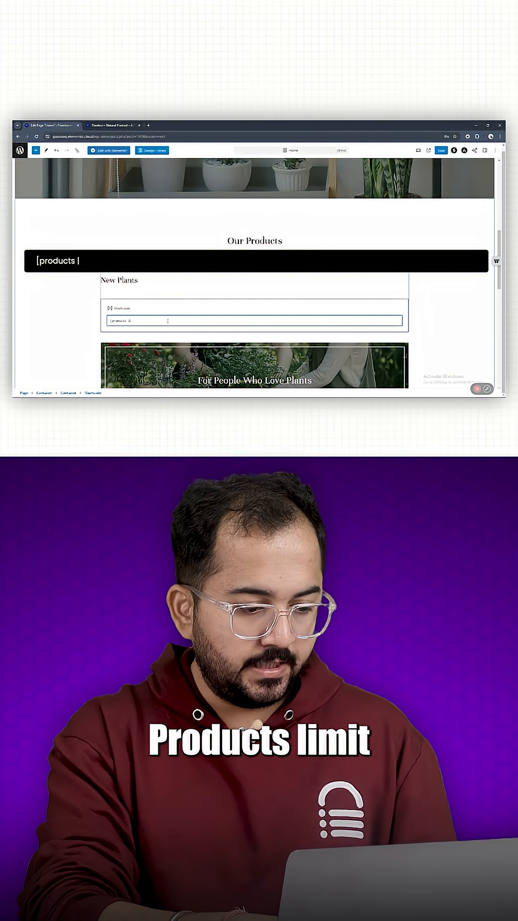
text(limit="6")
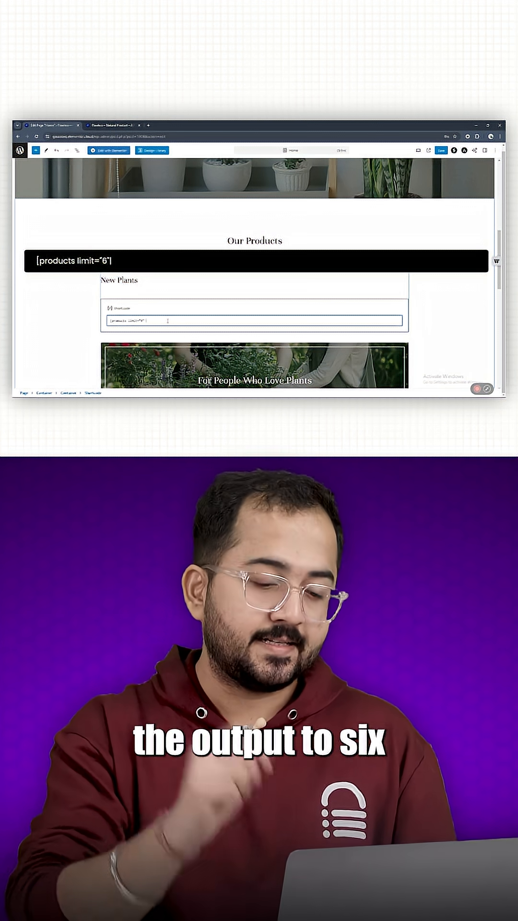
text(columns="3")
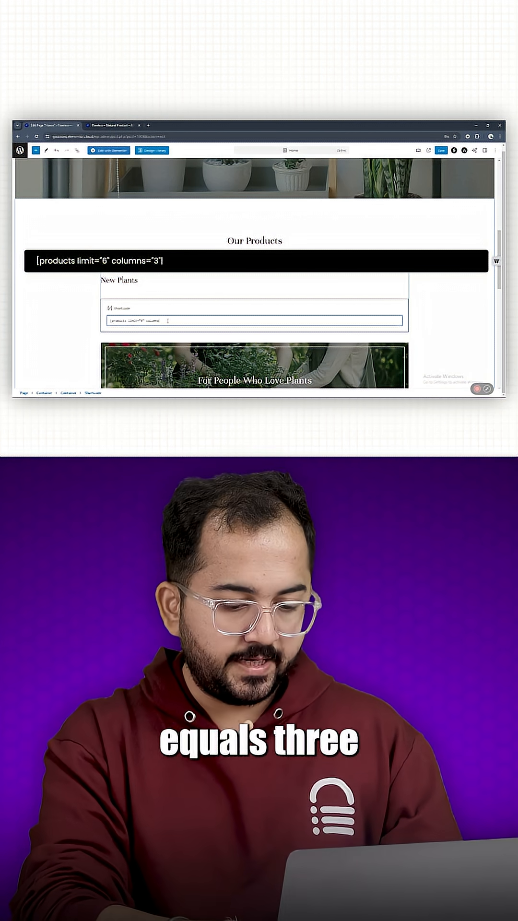
text(o)
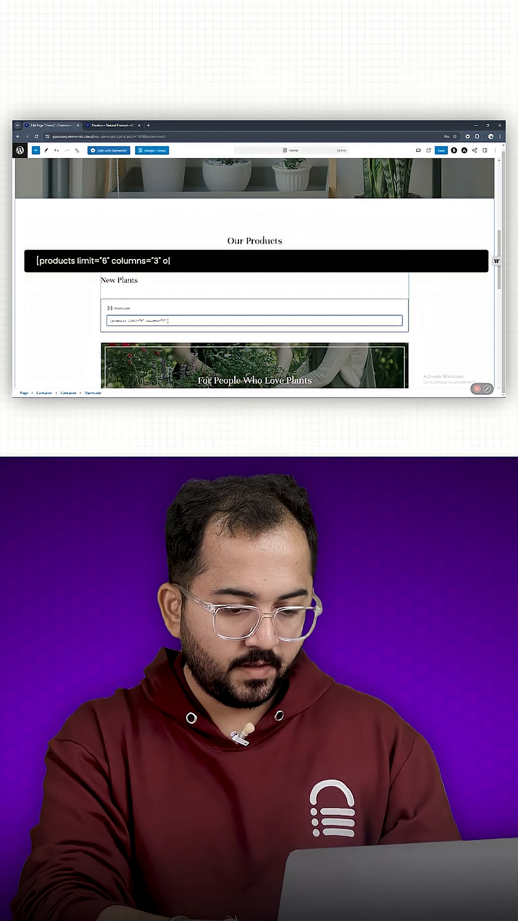
text(orderby="id" order="DESC)
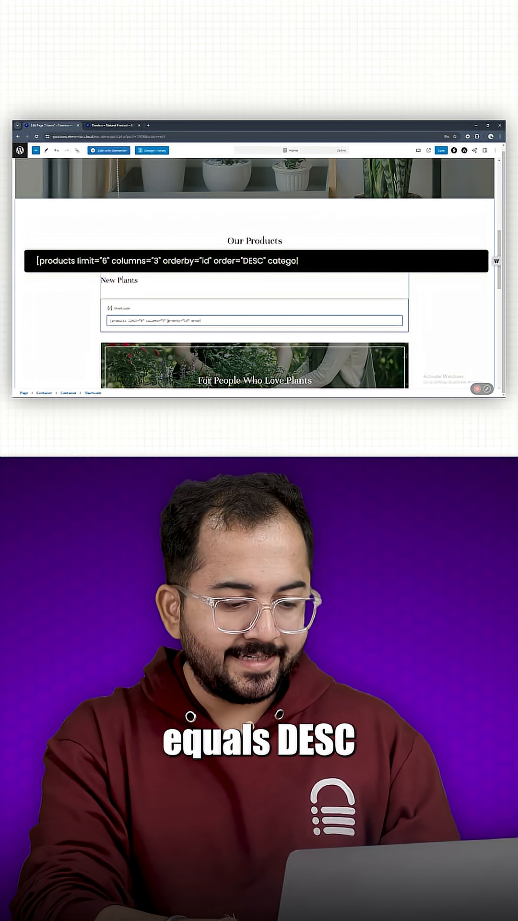
text(category="large-plants")
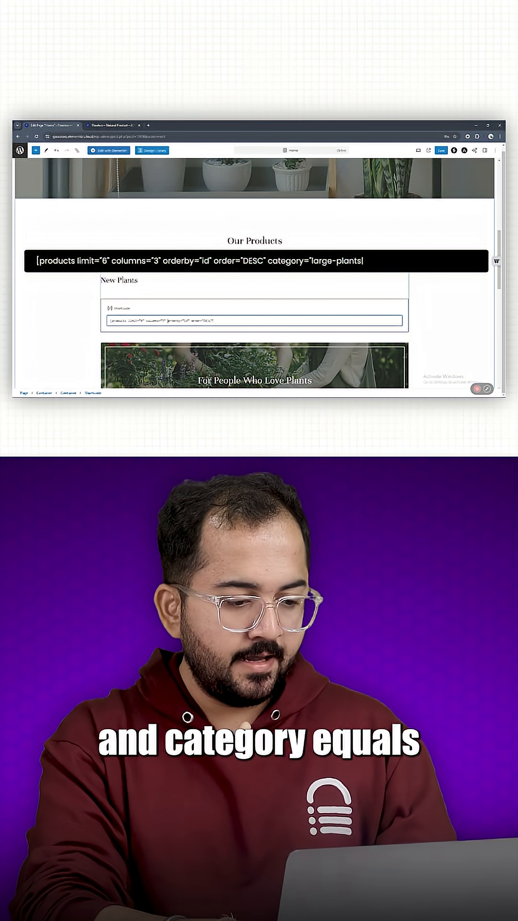
text(,medium-plants,sm)
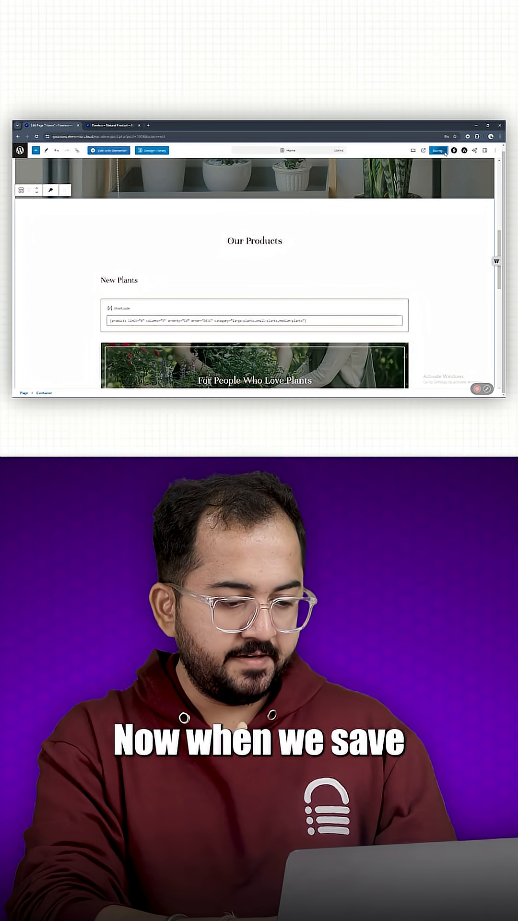
Save the page with the new products shortcode
click(434, 151)
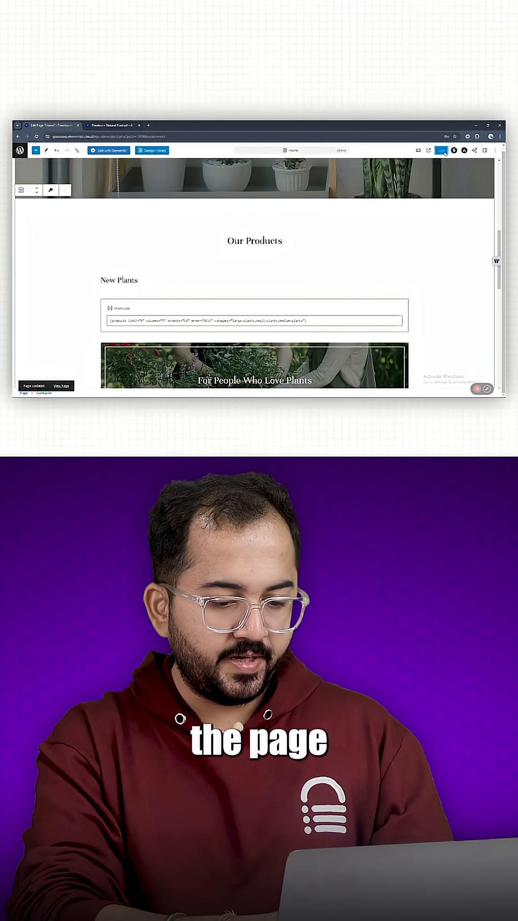